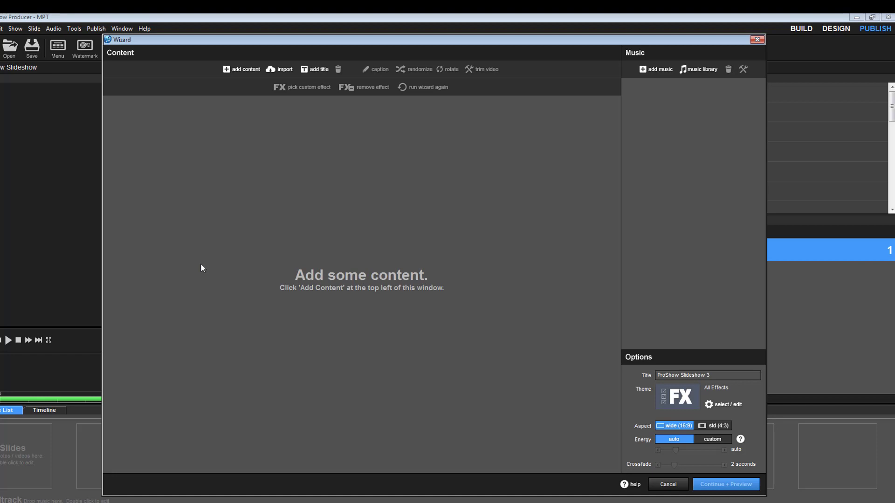
# - Bring up the Add Content file picker from the wizard's Content panel
pyautogui.click(241, 69)
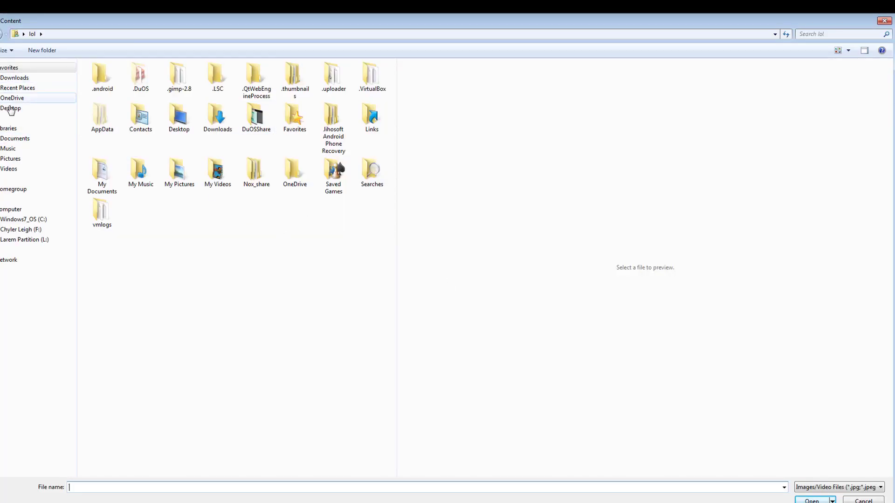
# - Cancel the picker, bring it back and browse to the Desktop folder
pyautogui.click(10, 108)
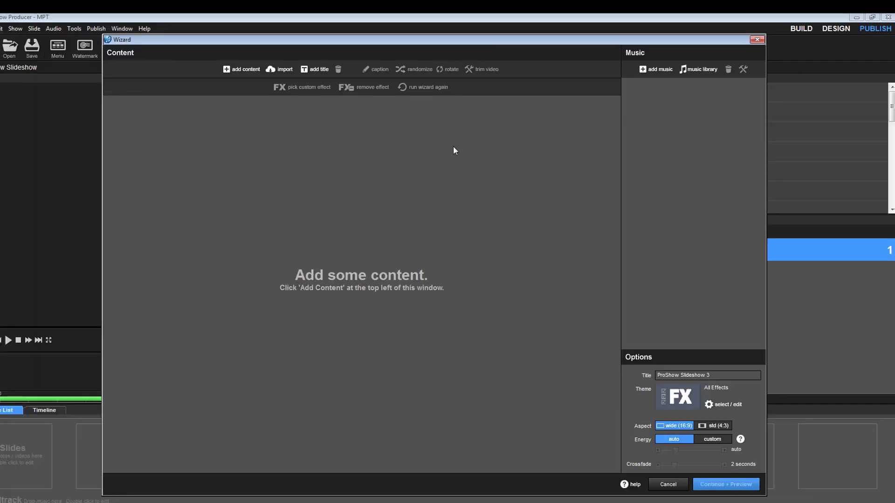
pyautogui.click(245, 69)
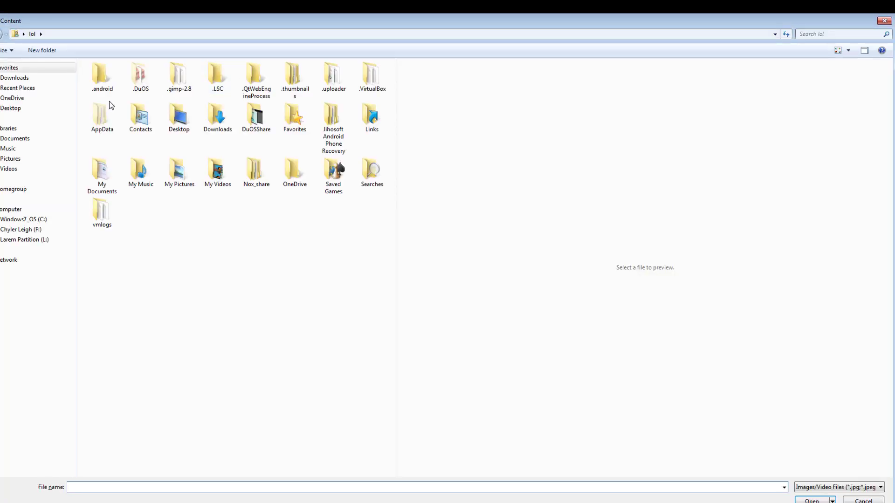
pyautogui.click(11, 108)
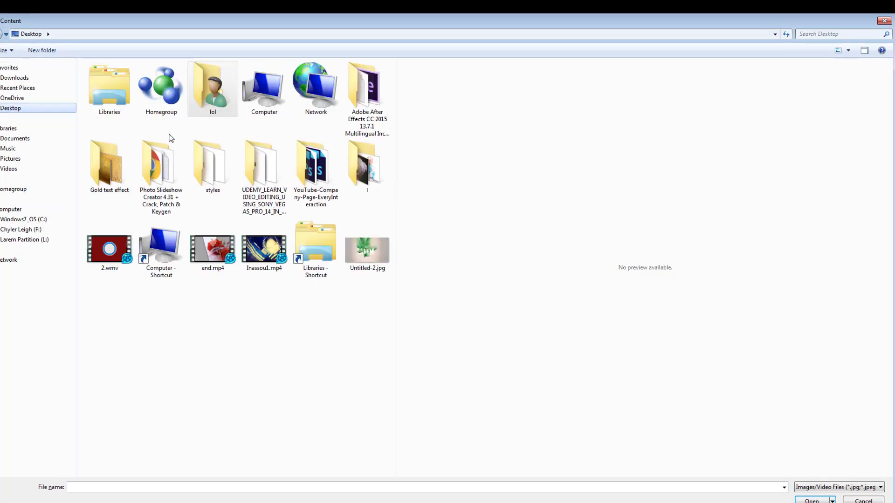
# - Rename the Desktop photo folder to 'larem bel' and add the baby-in-red photo to the content
pyautogui.click(367, 166)
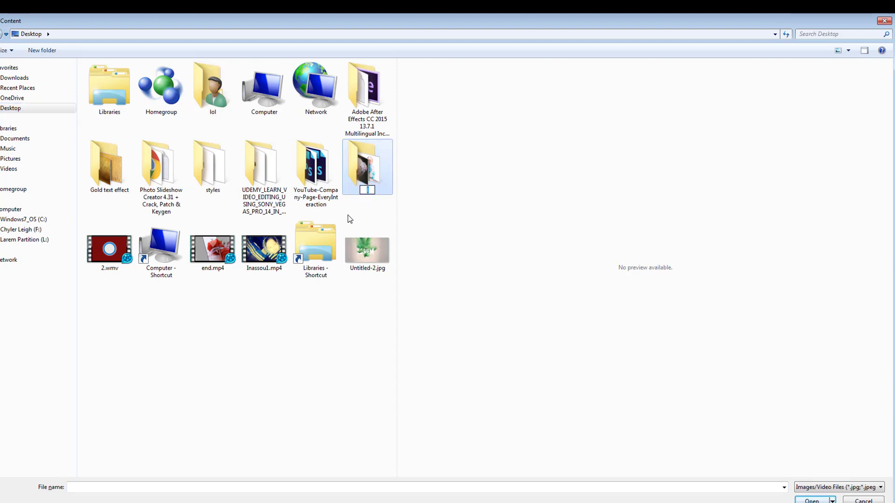
pyautogui.write('larem b')
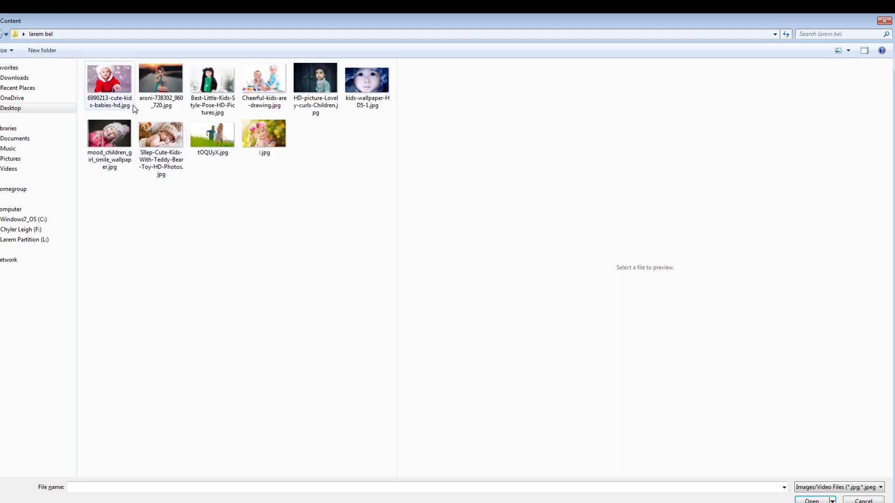
pyautogui.click(811, 501)
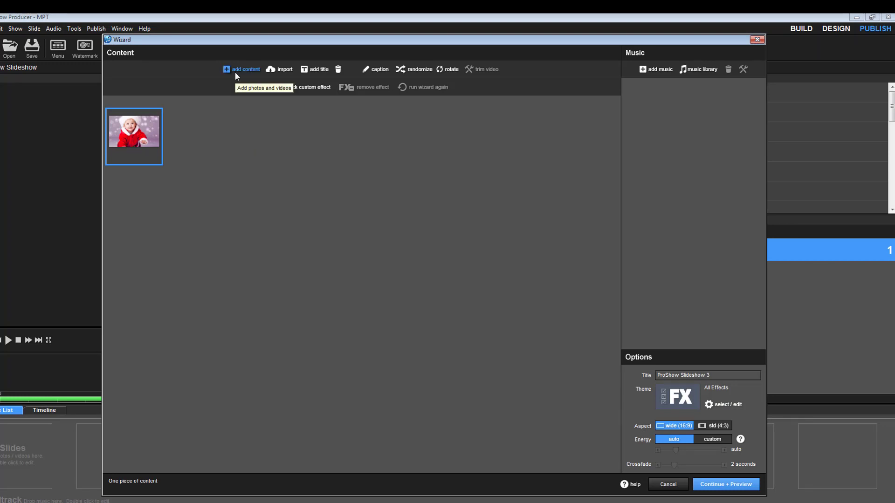
pyautogui.click(245, 69)
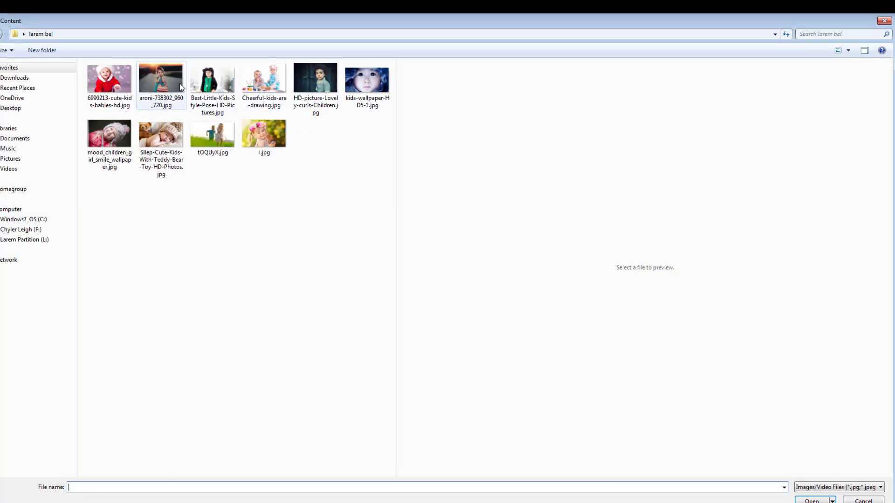
# - Select the girl-on-road and yellow-flowers photos, rename the latter to 'larem.jpg', and import both
pyautogui.click(212, 79)
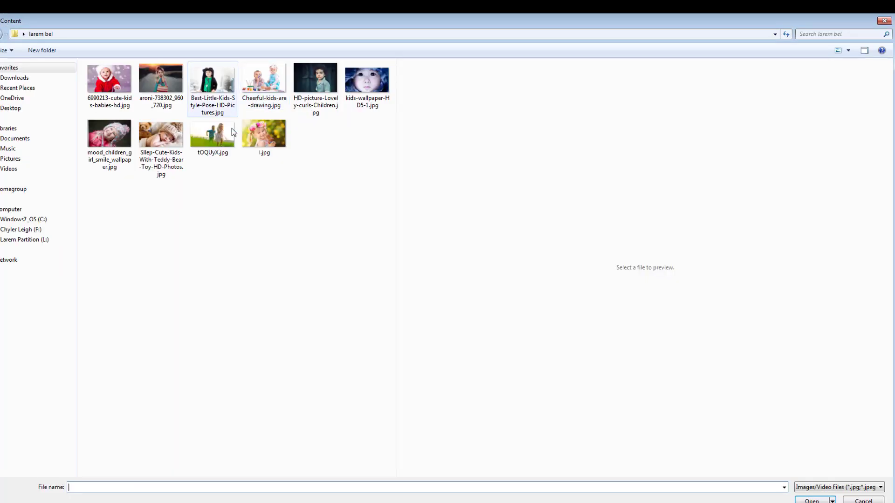
pyautogui.click(263, 135)
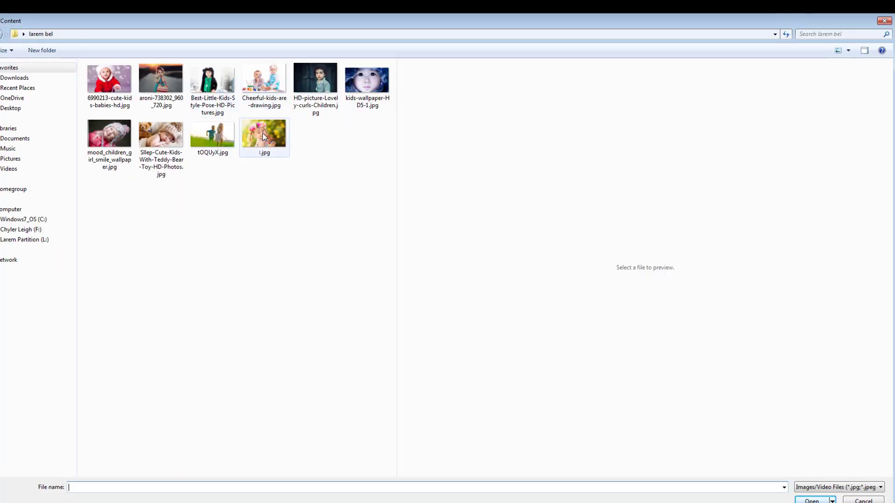
pyautogui.click(811, 500)
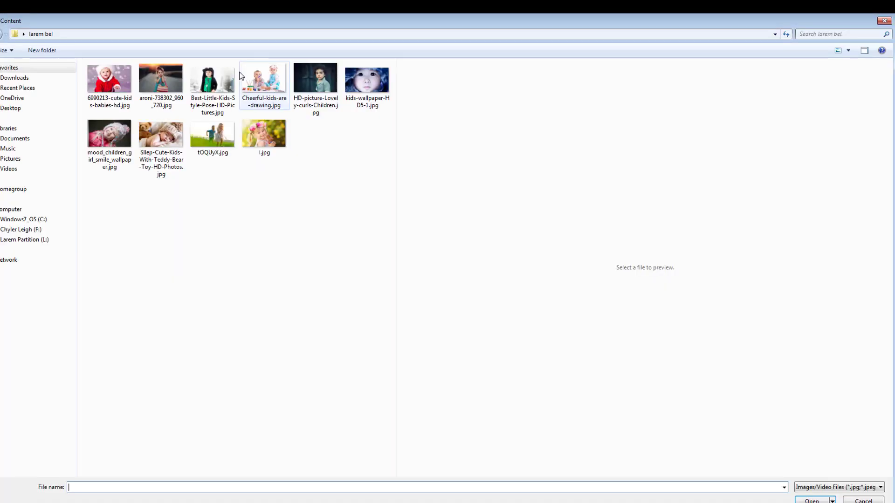
pyautogui.click(264, 136)
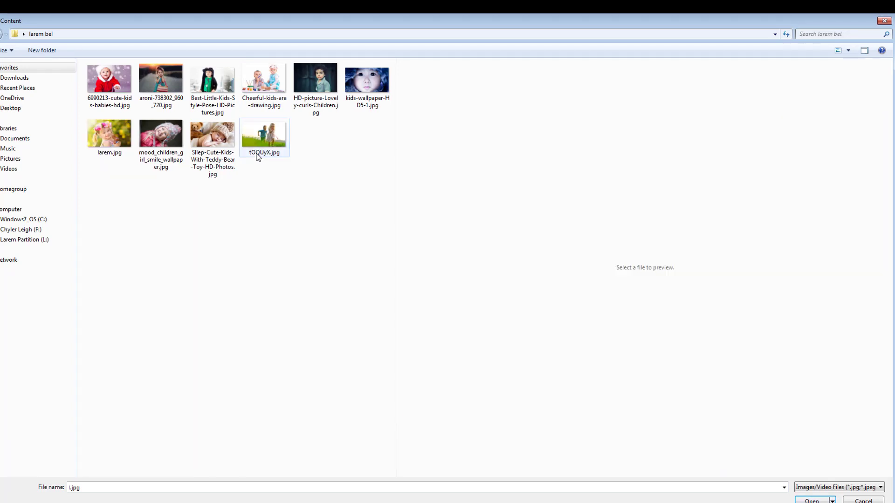
pyautogui.click(810, 500)
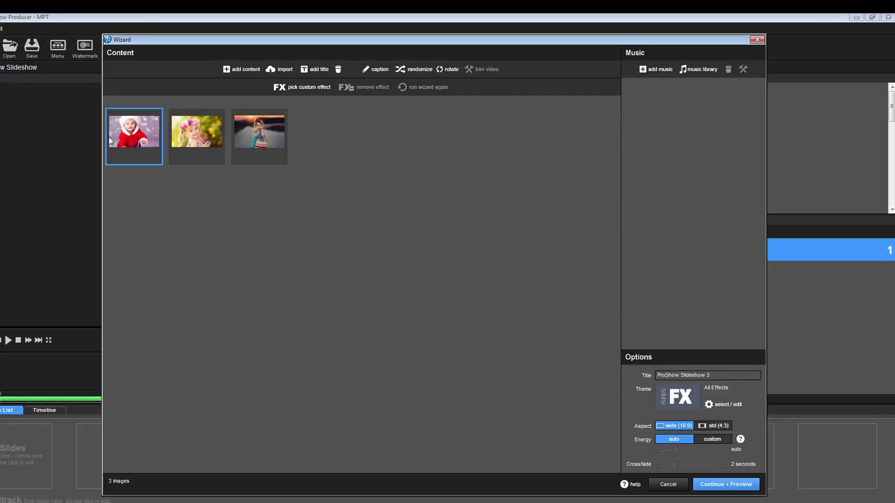